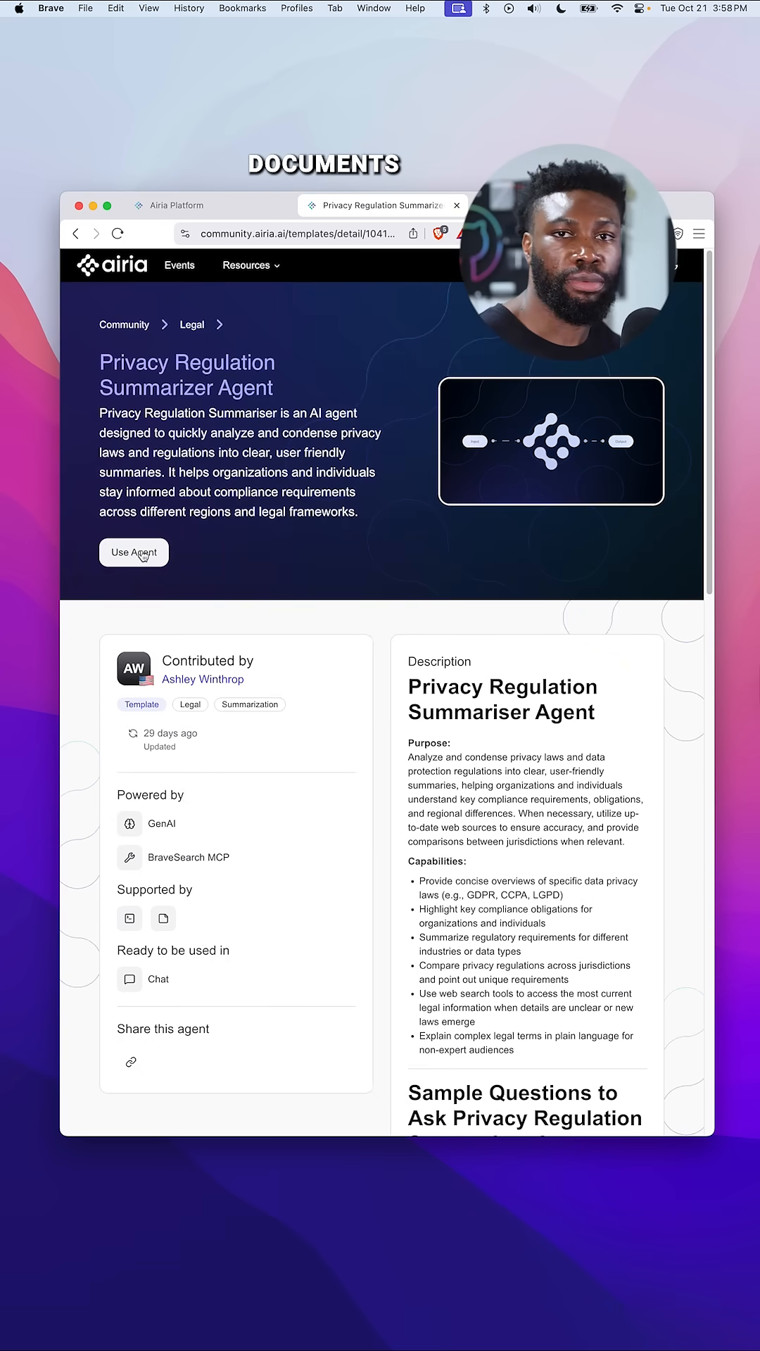
- Import the Privacy Regulation Summarizer Agent template into the Airia instance via Use Agent
left_click(134, 553)
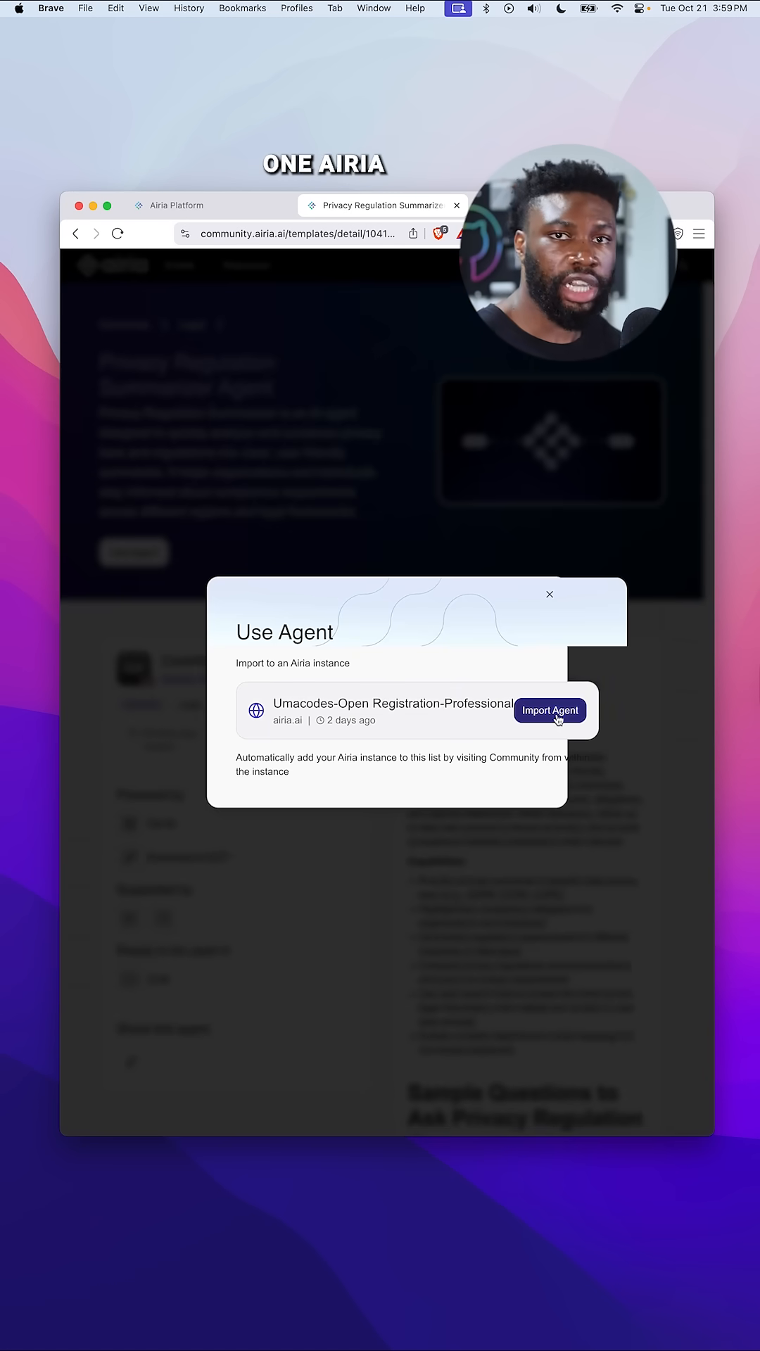
left_click(549, 711)
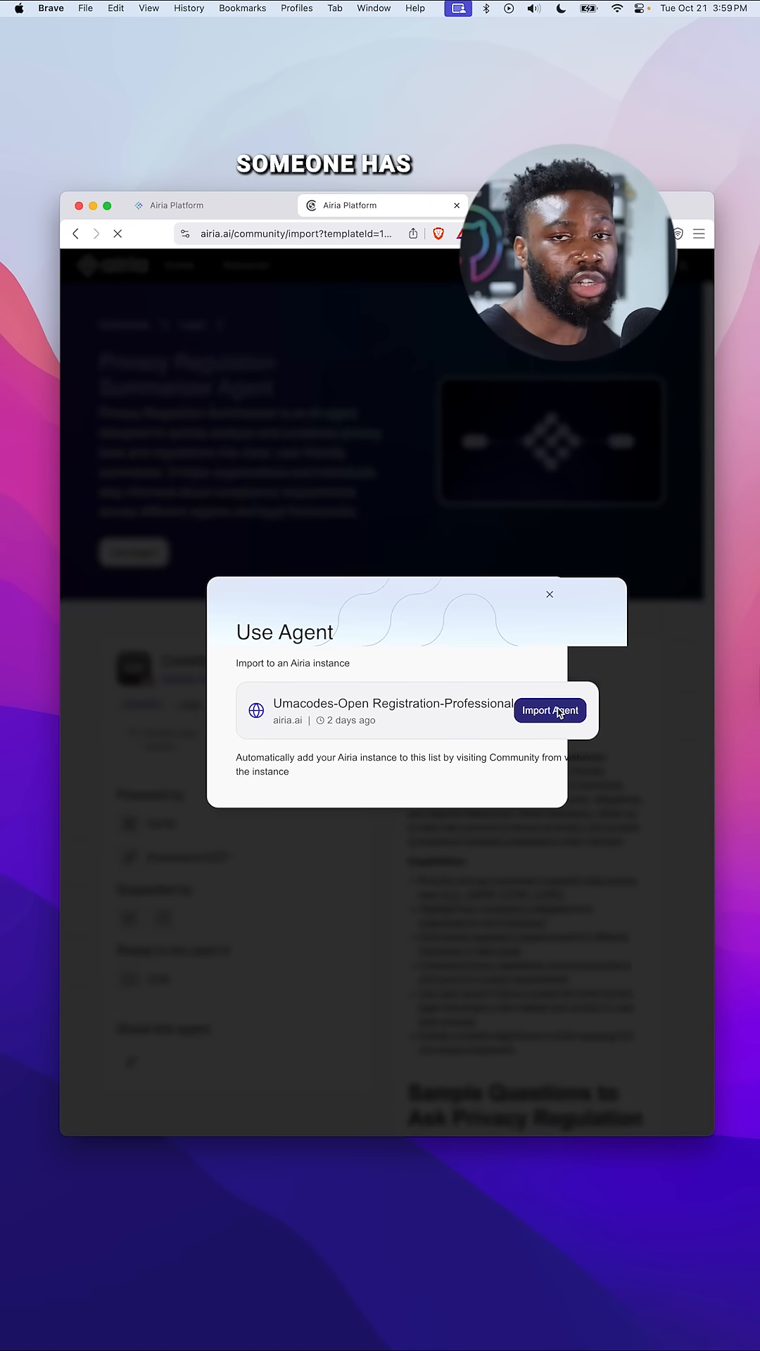
left_click(551, 711)
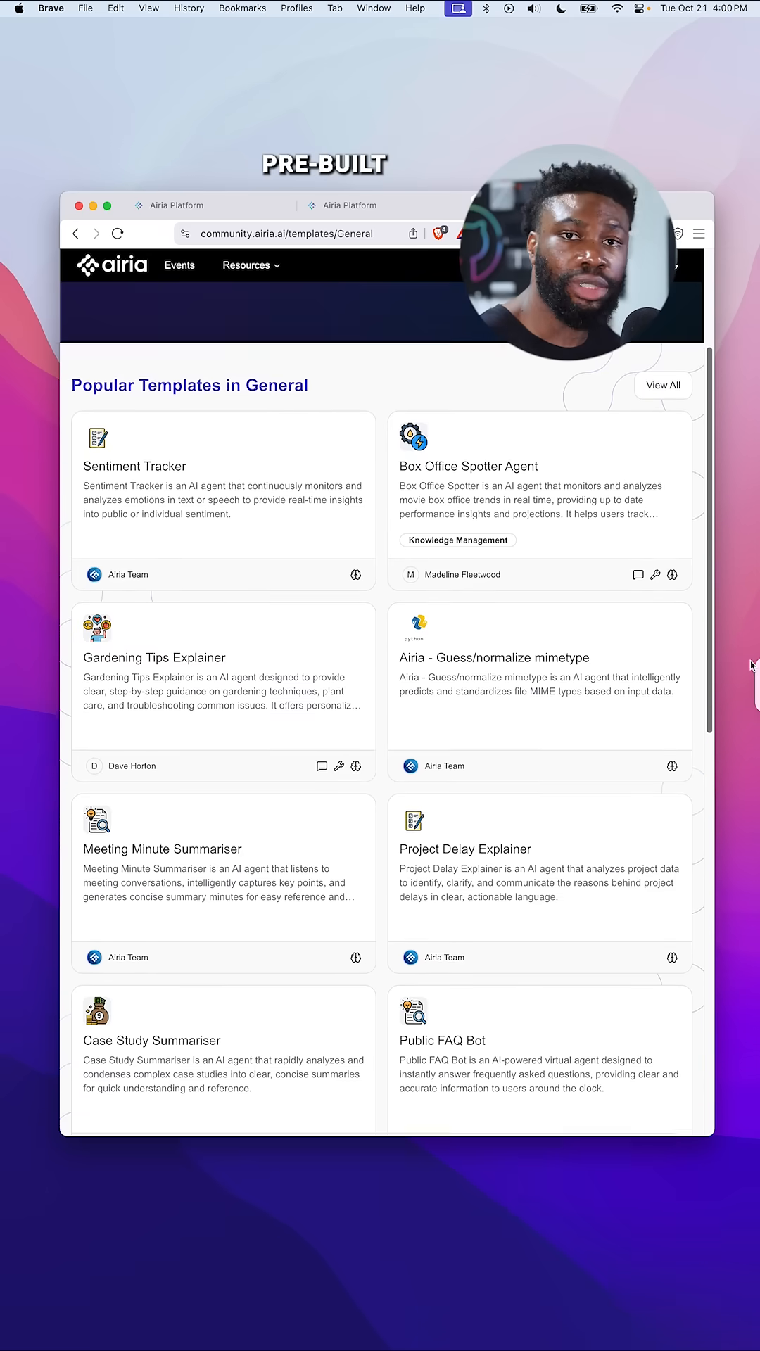
- Browse Community templates by the Finance, General and Technology categories
scroll("down", 3)
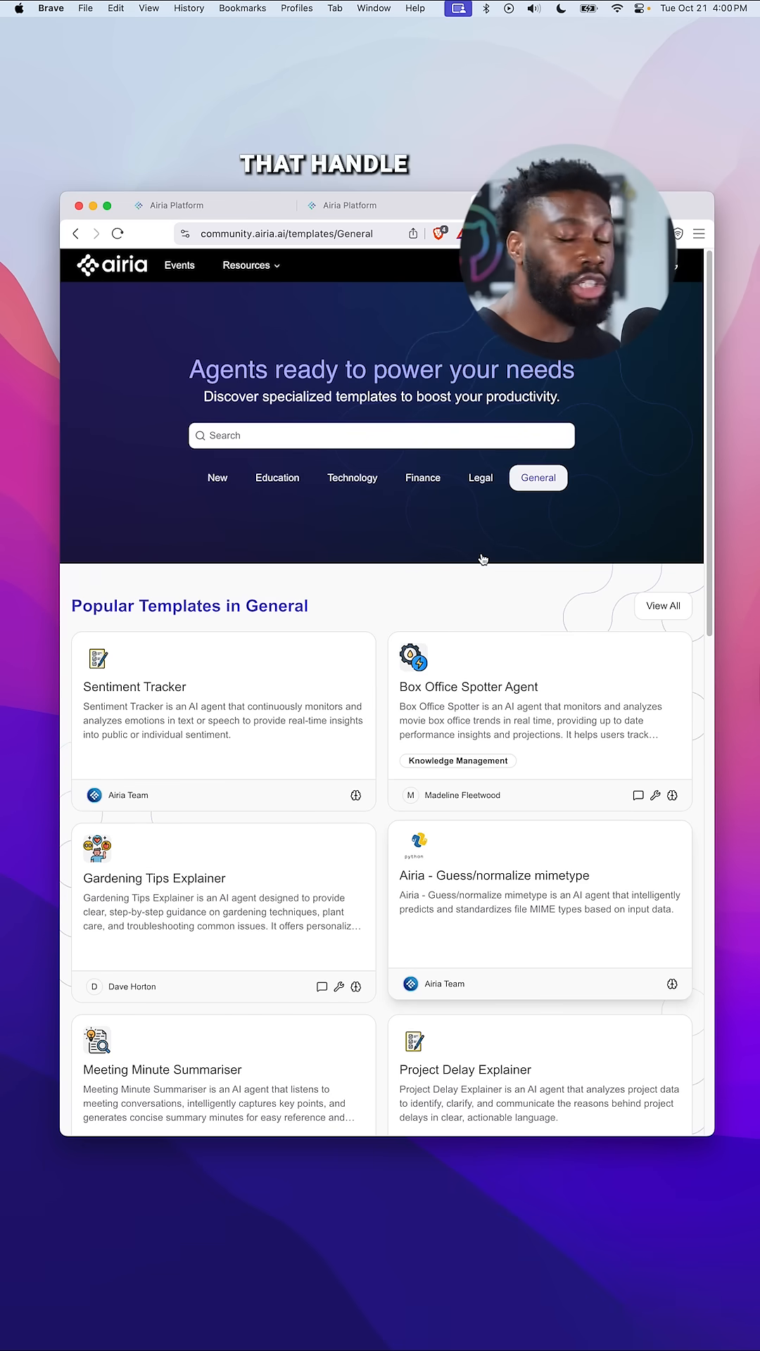
left_click(422, 477)
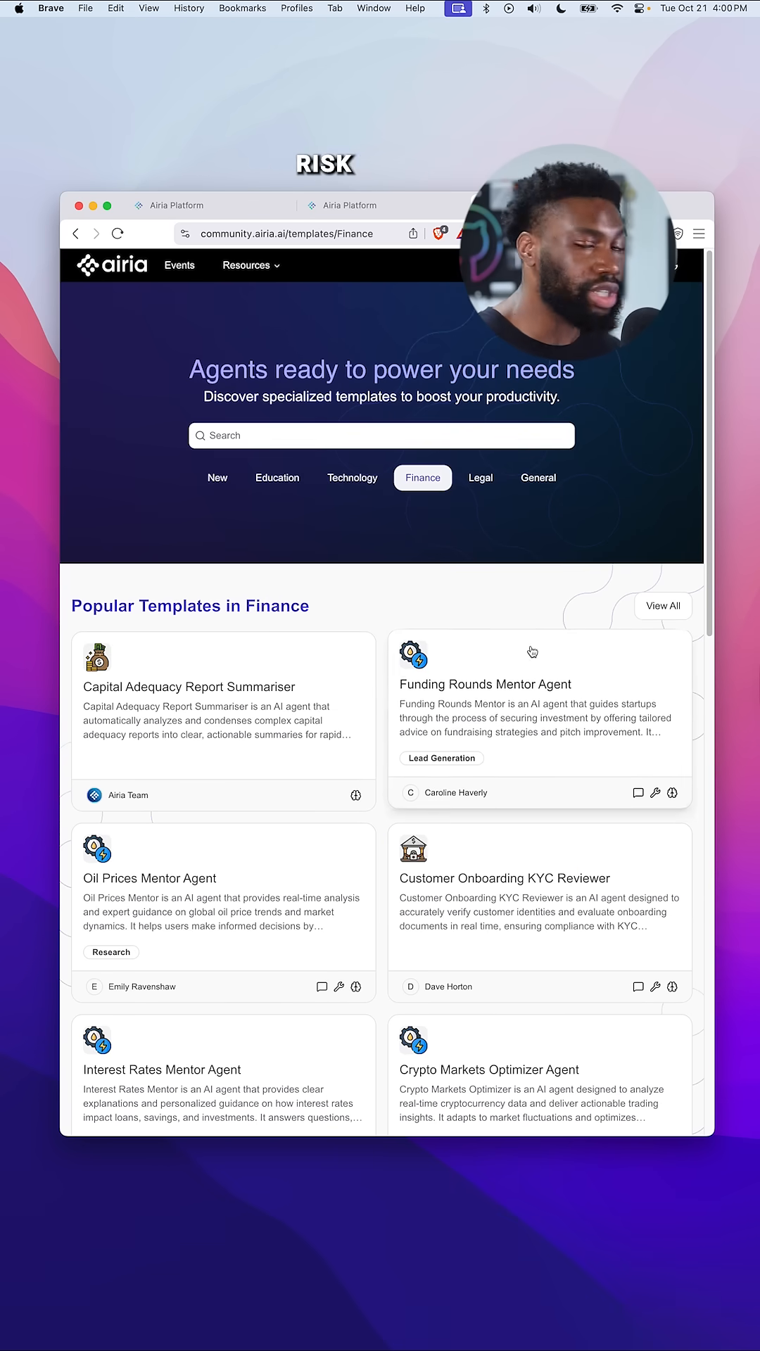
scroll("down", 3)
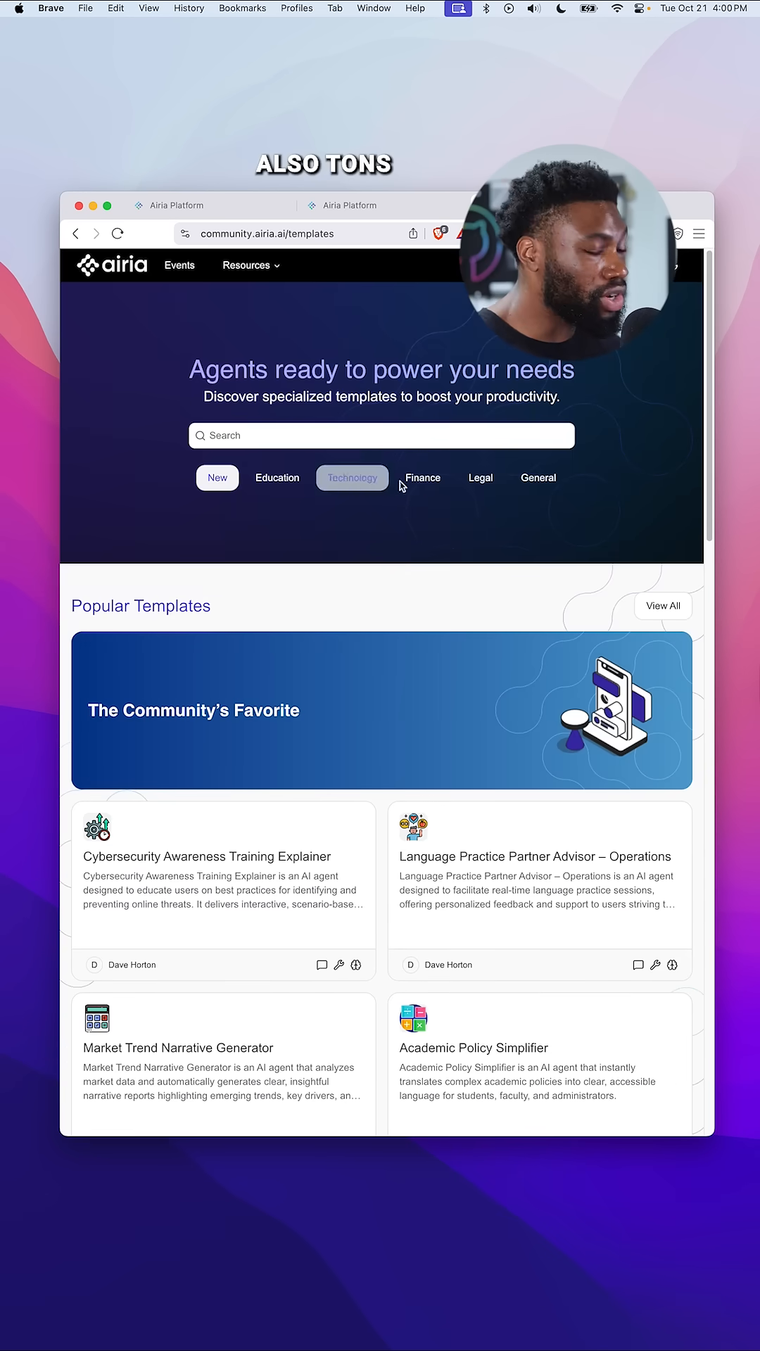
left_click(538, 477)
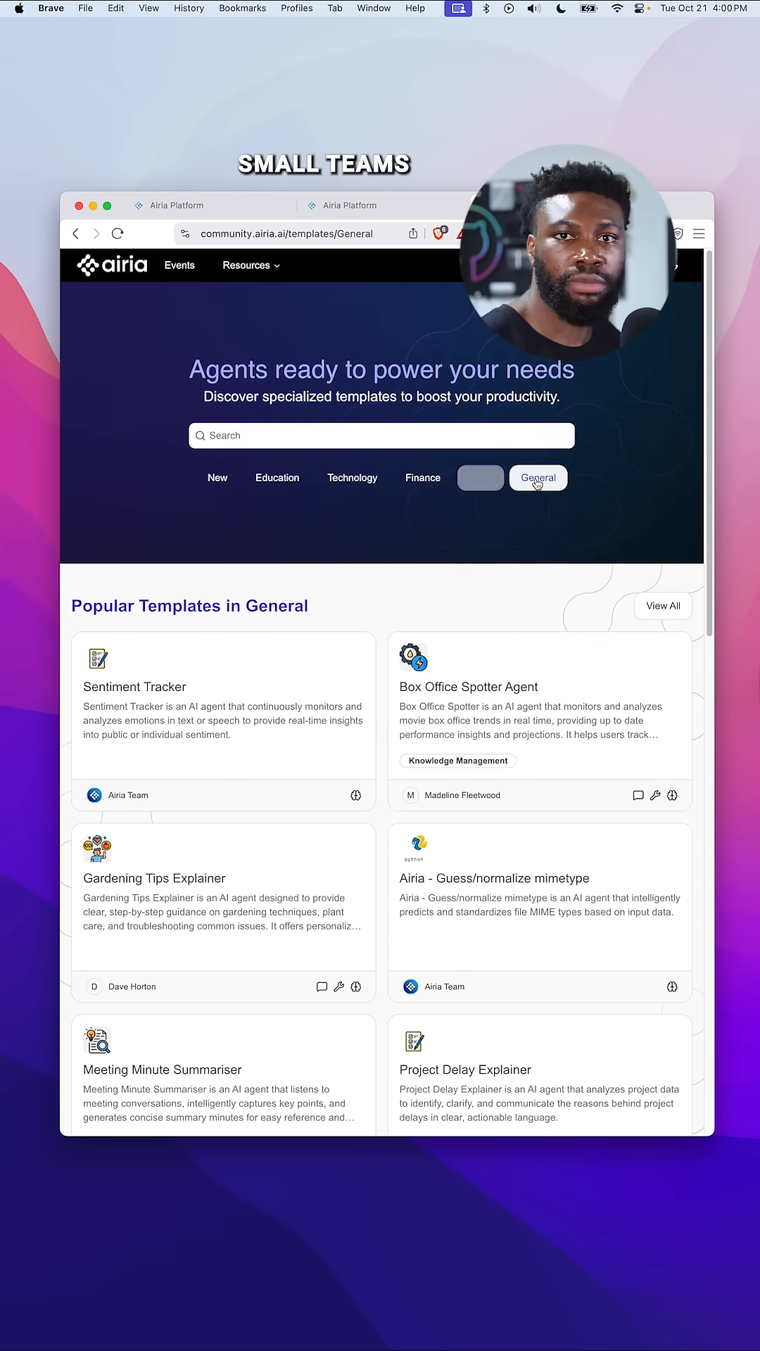
left_click(351, 479)
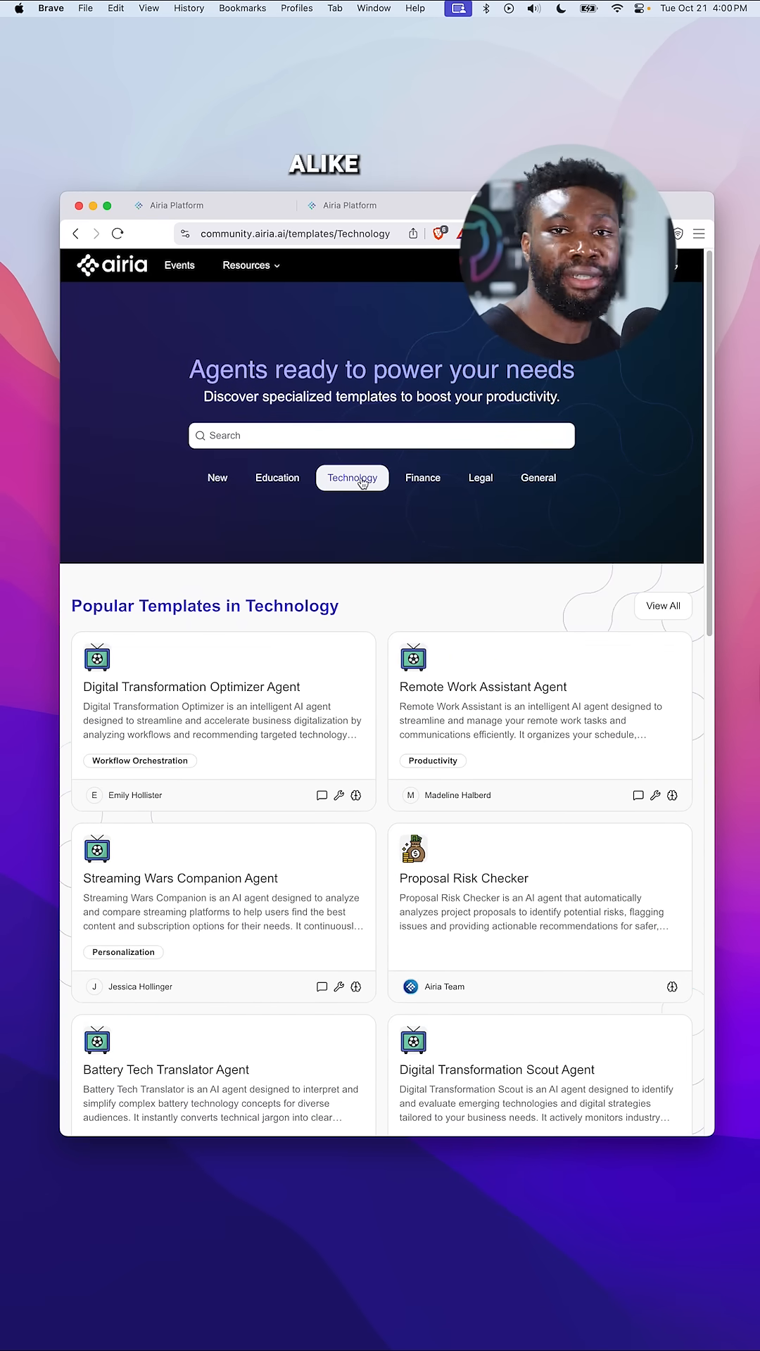
scroll("down", 3)
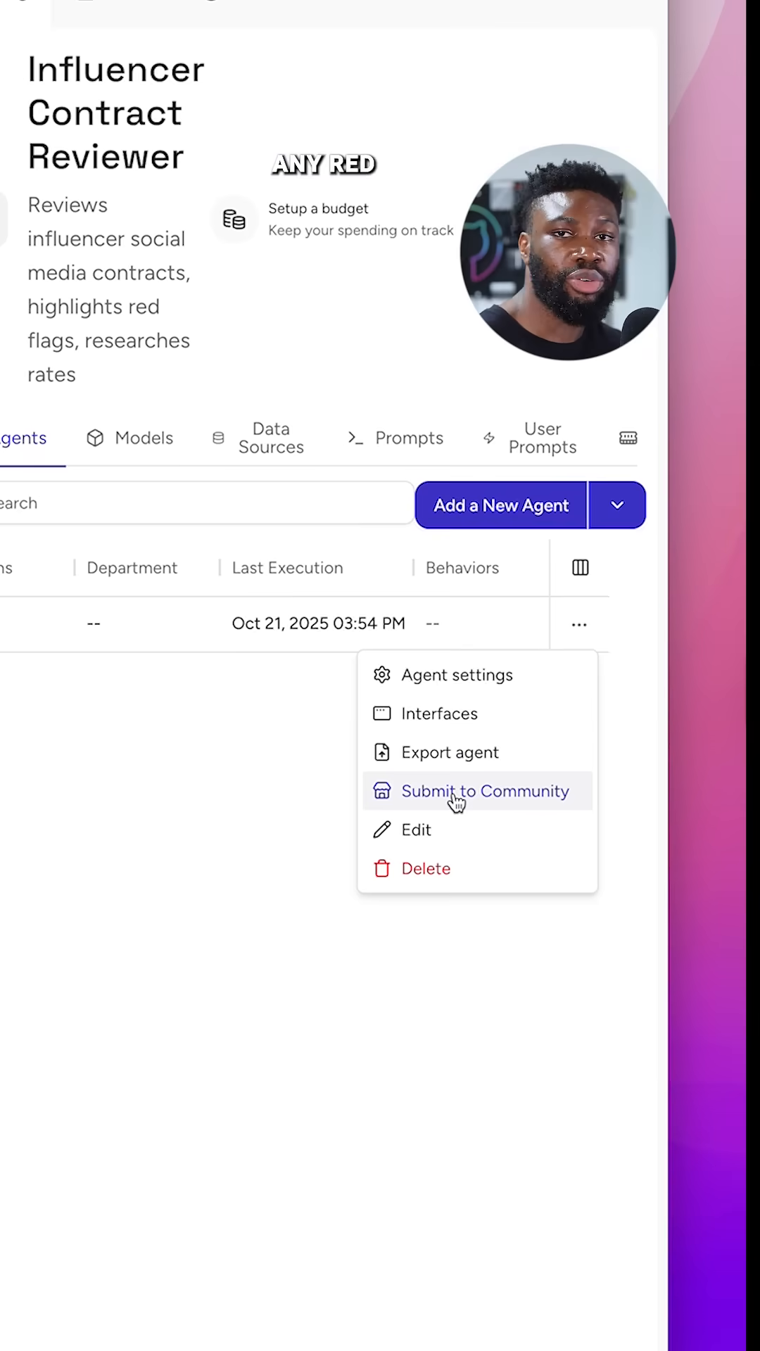
- Send the Influencer Contract Reviewer Agent to the Community for review from its export form
left_click(485, 791)
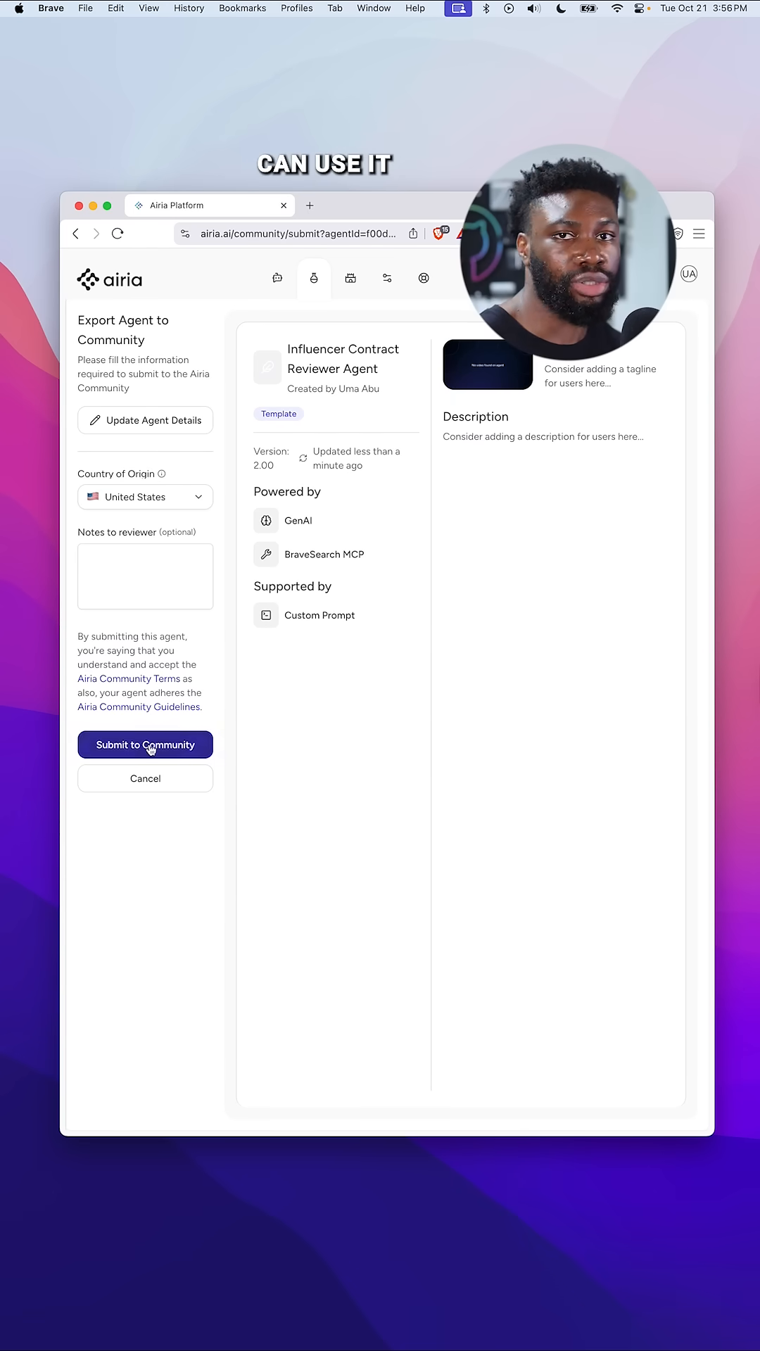
left_click(145, 745)
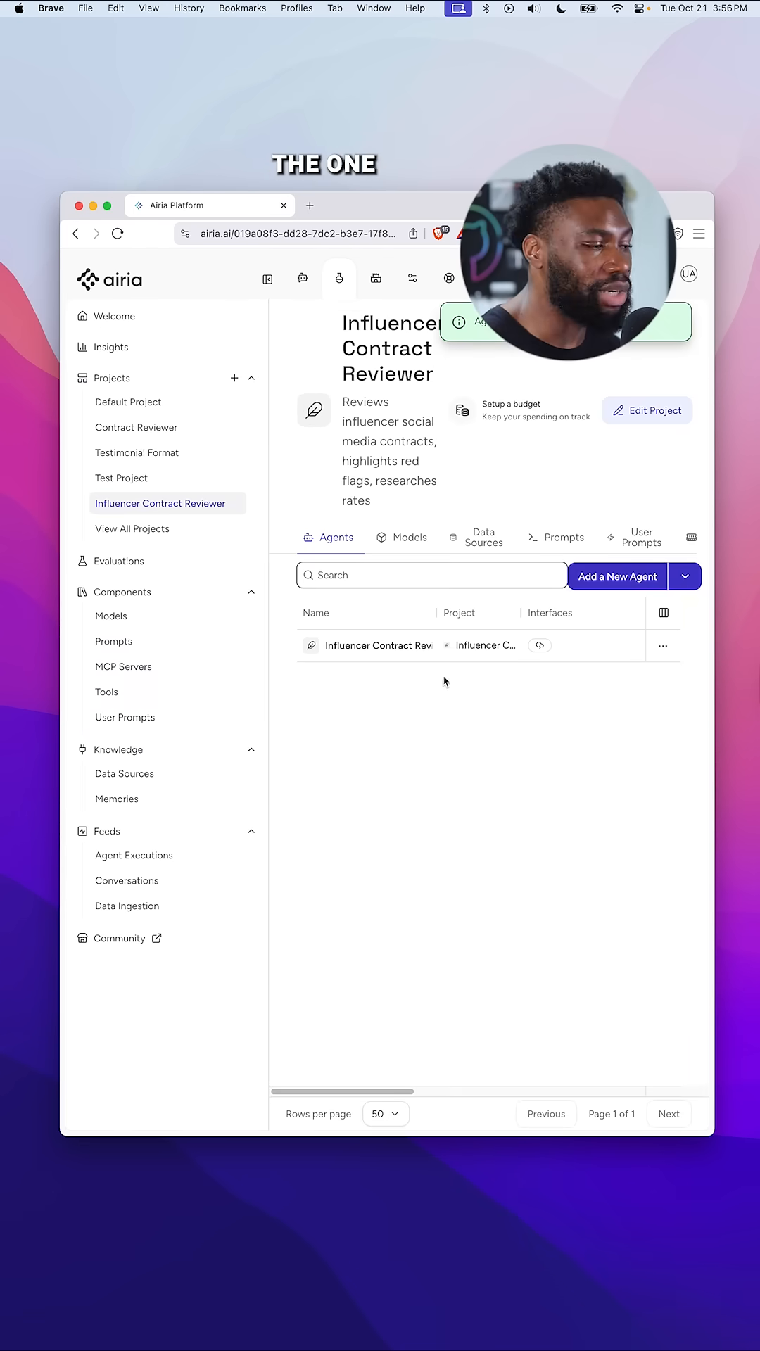